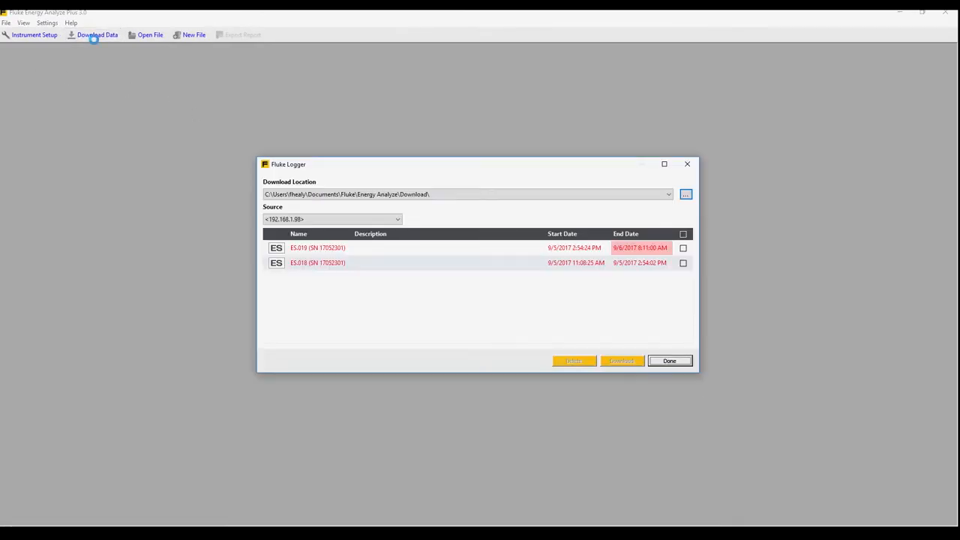
pyautogui.moveTo(105, 47)
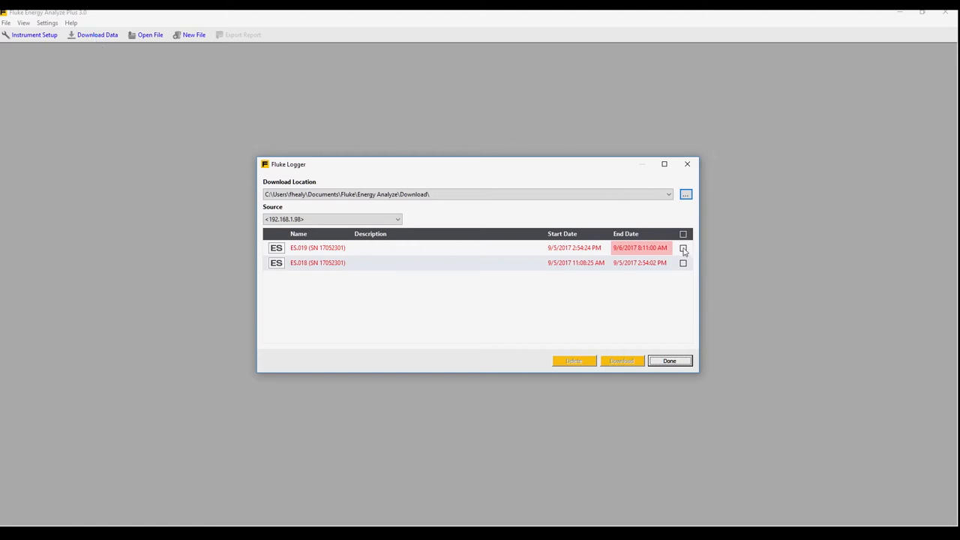
# Mark session ES.019 in the Fluke Logger list and start its download.
pyautogui.click(683, 234)
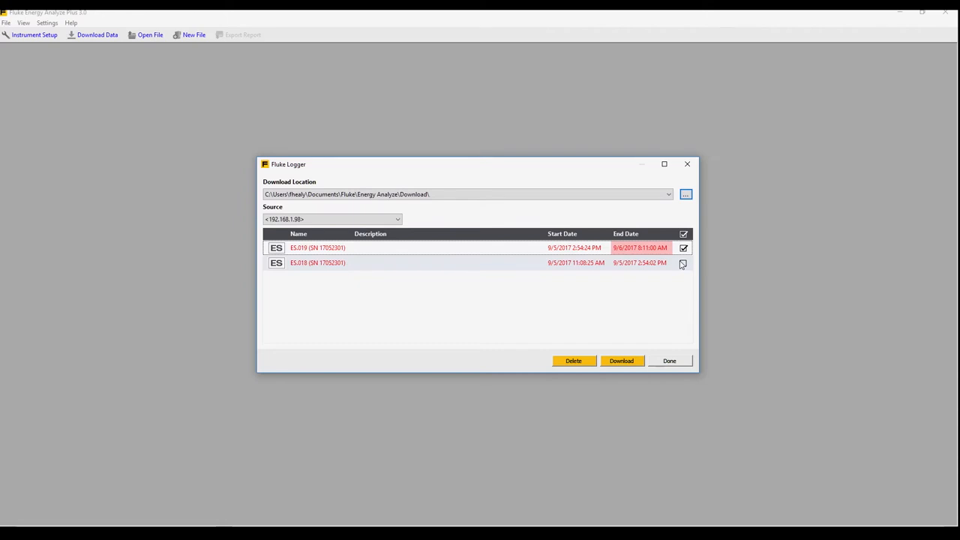
pyautogui.click(682, 263)
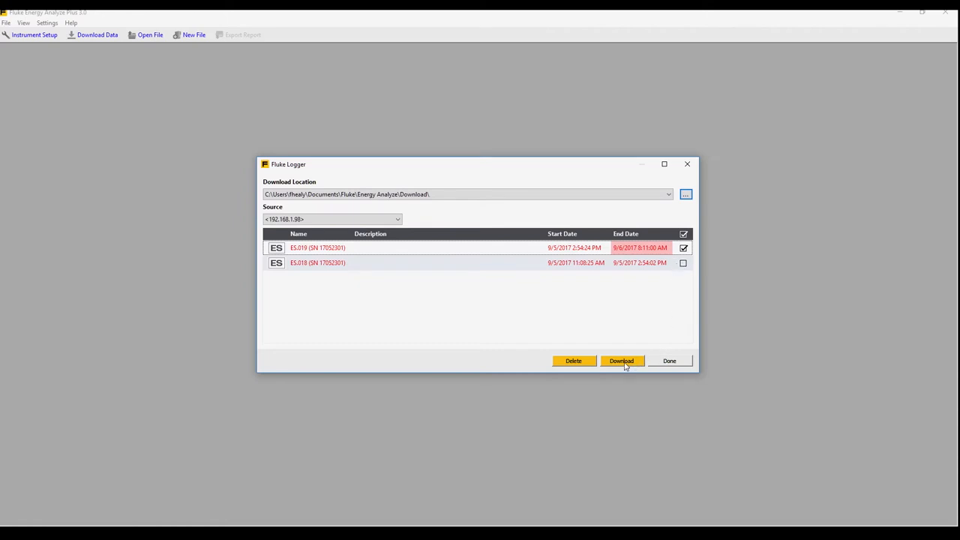
pyautogui.click(621, 360)
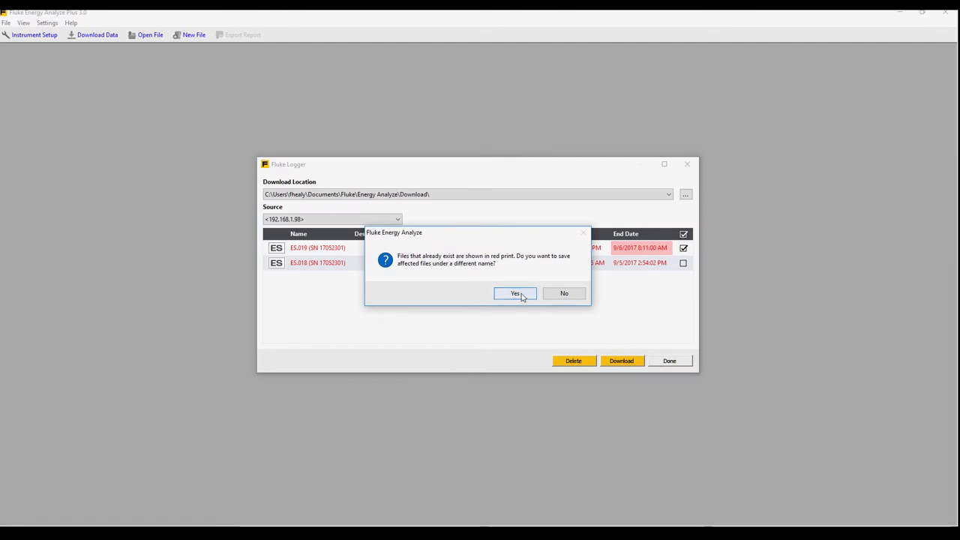
# Save ES.019 to the Download folder, replacing the existing .fca file.
pyautogui.click(515, 293)
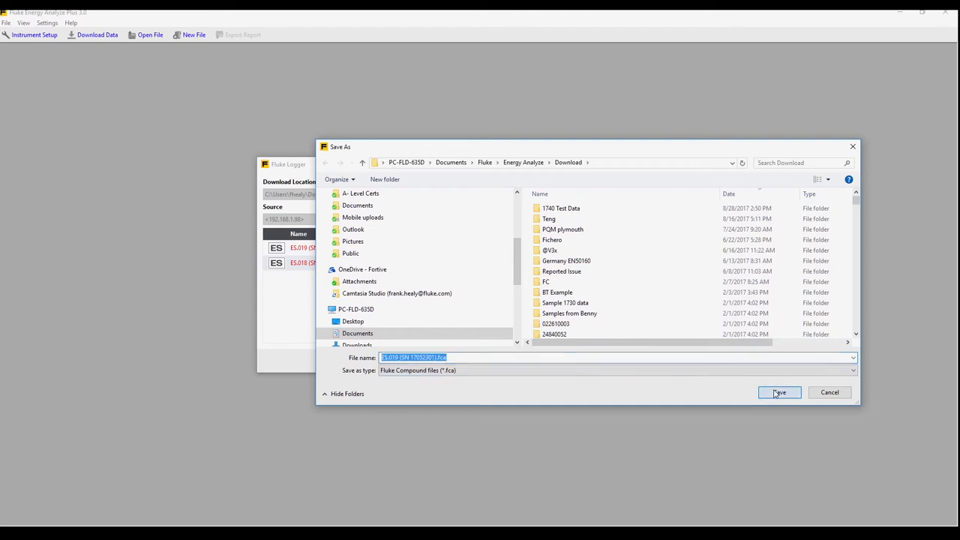
pyautogui.click(779, 392)
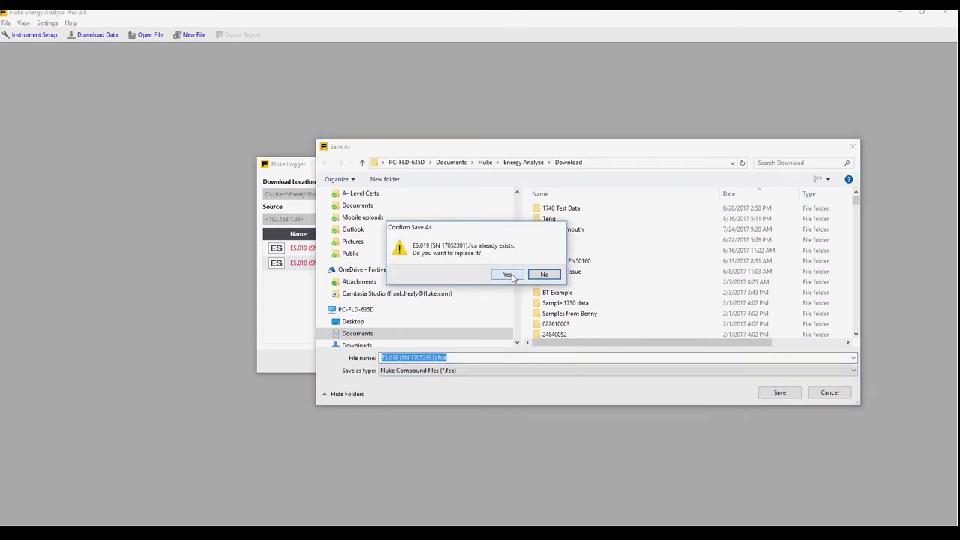
pyautogui.click(507, 274)
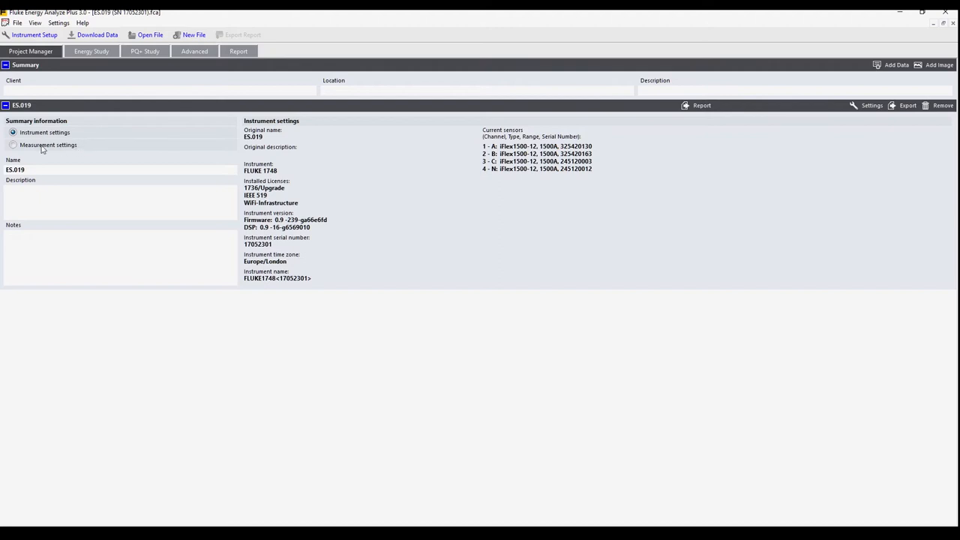
# Show the Measurement settings summary: energy study, 3-phase Wye, 230V/50Hz, recording period.
pyautogui.click(13, 145)
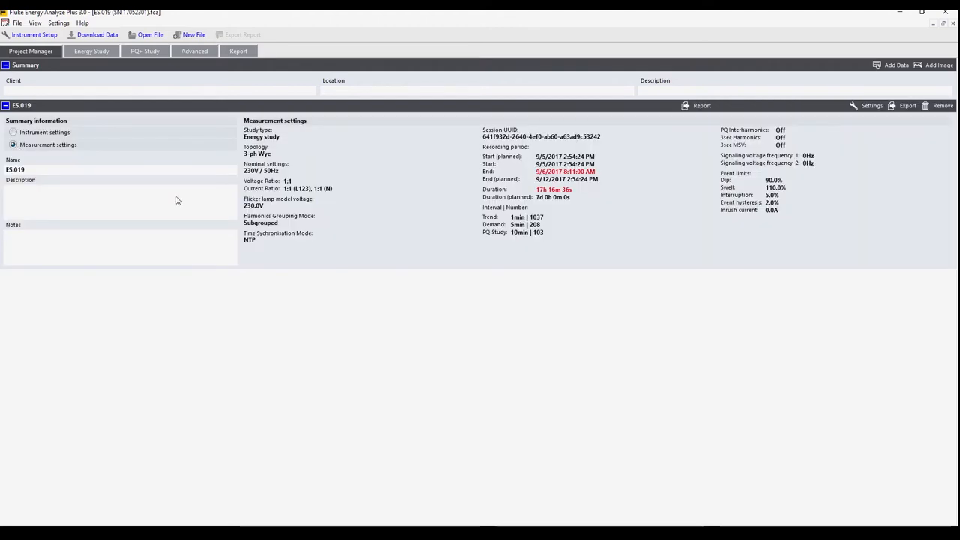
pyautogui.moveTo(597, 169)
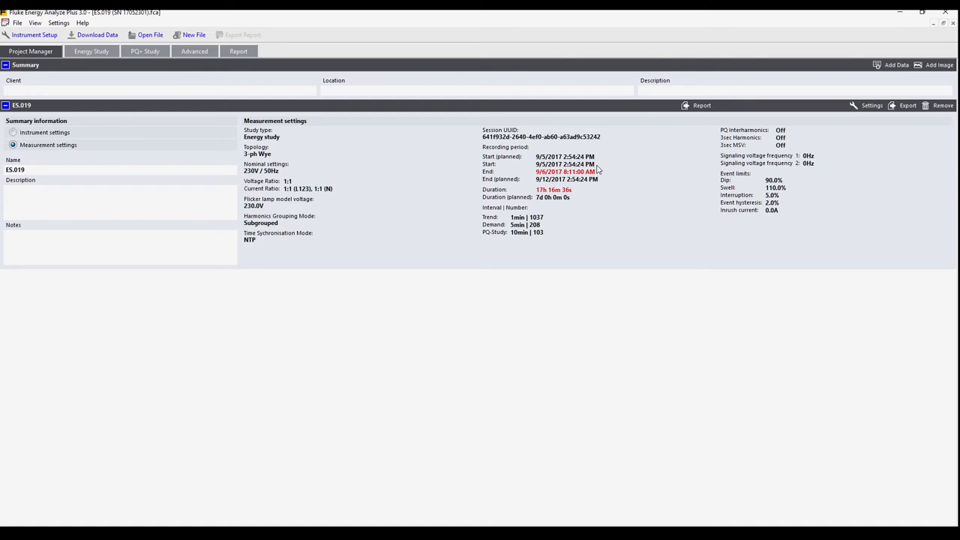
pyautogui.moveTo(596, 174)
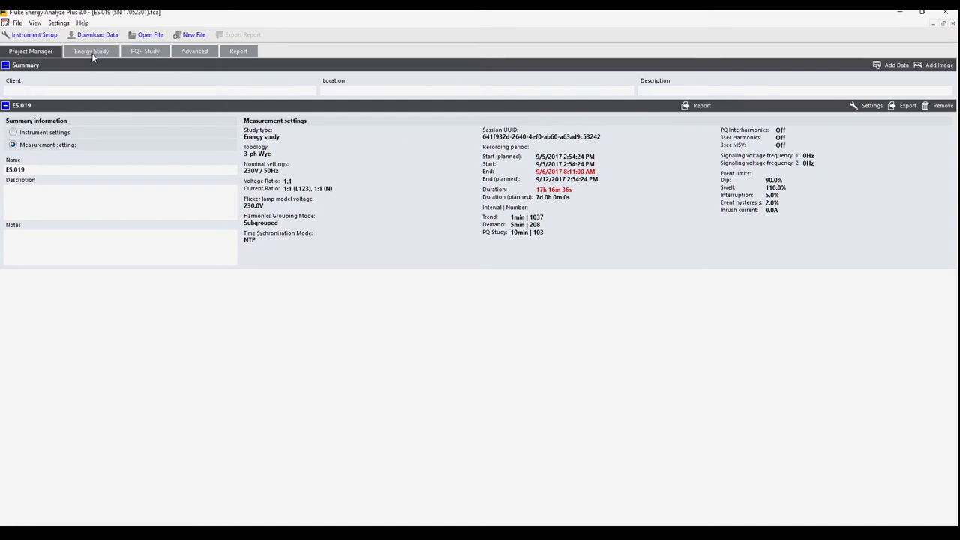
# View the Energy Study RMS power graph, then the 10-minute demand graph.
pyautogui.click(92, 51)
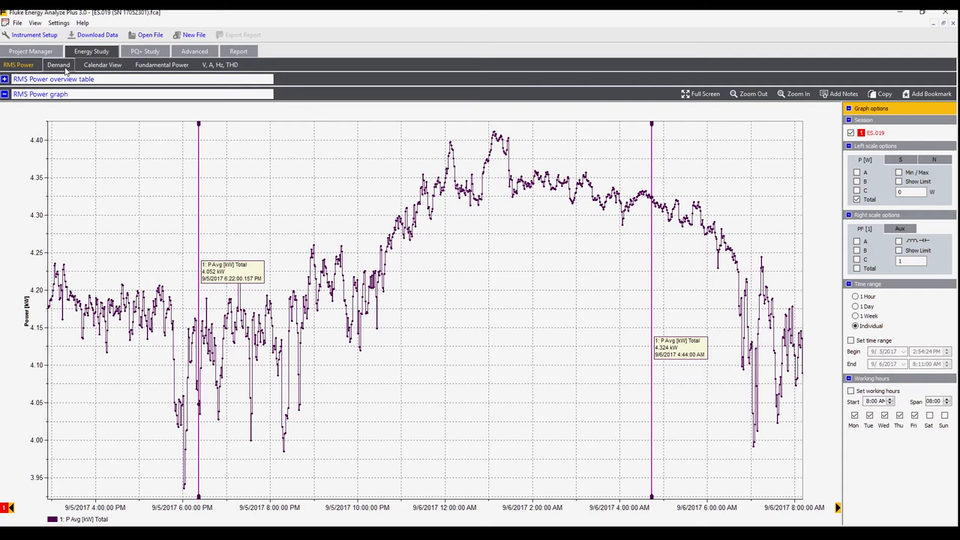
pyautogui.click(58, 65)
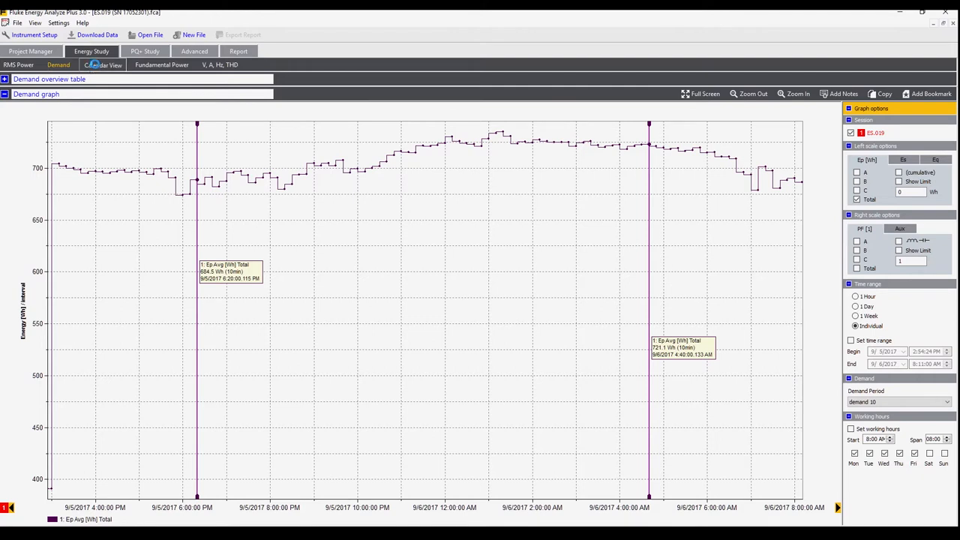
# Review the hourly energy calendar, then graph total fundamental power.
pyautogui.click(103, 64)
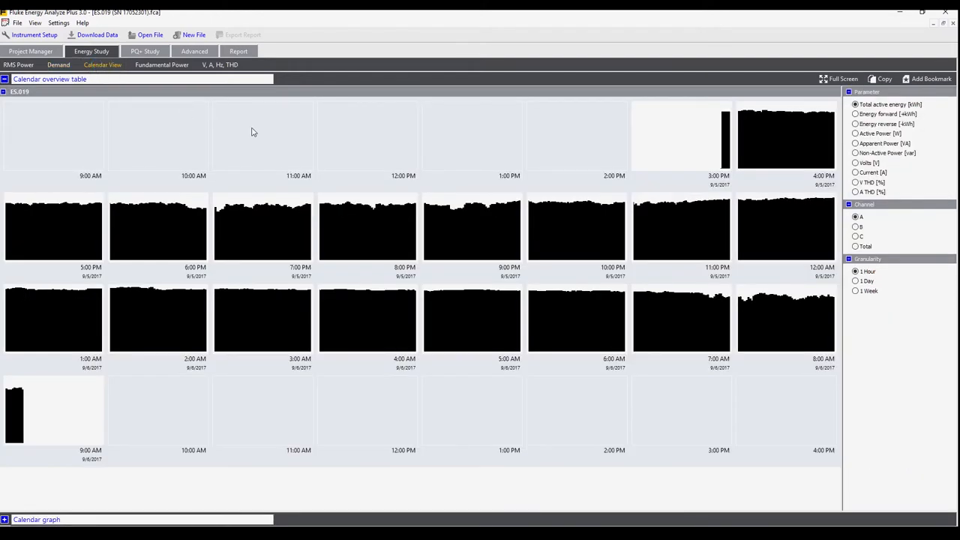
pyautogui.moveTo(763, 261)
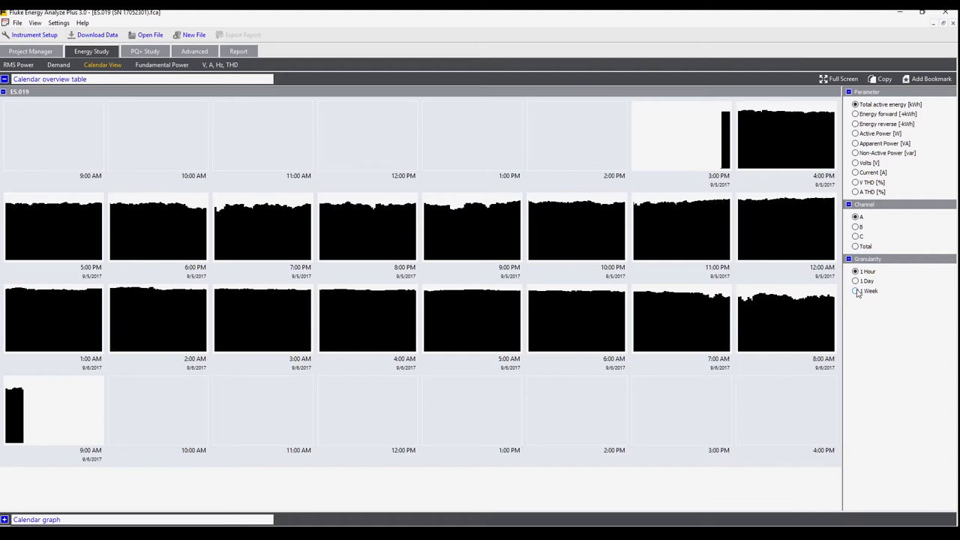
pyautogui.moveTo(857, 292)
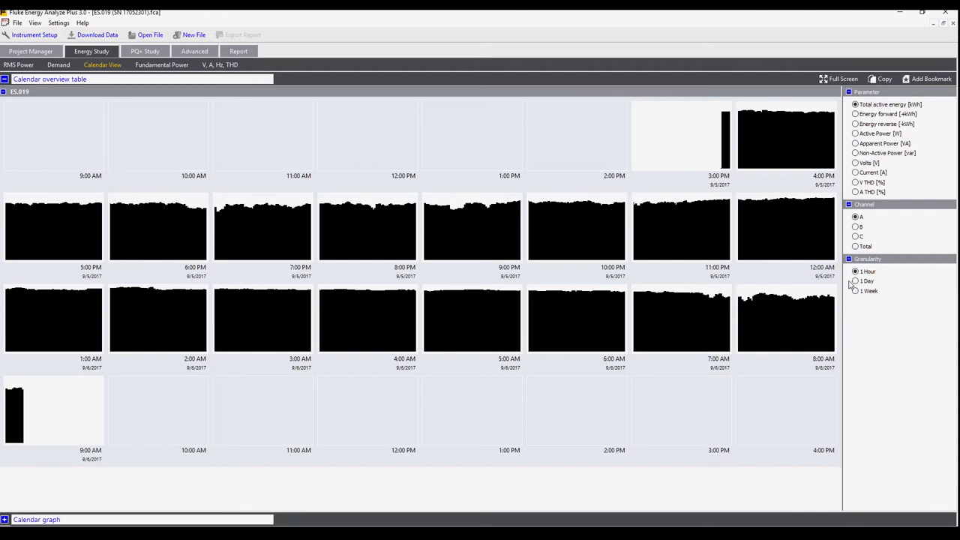
pyautogui.moveTo(846, 285)
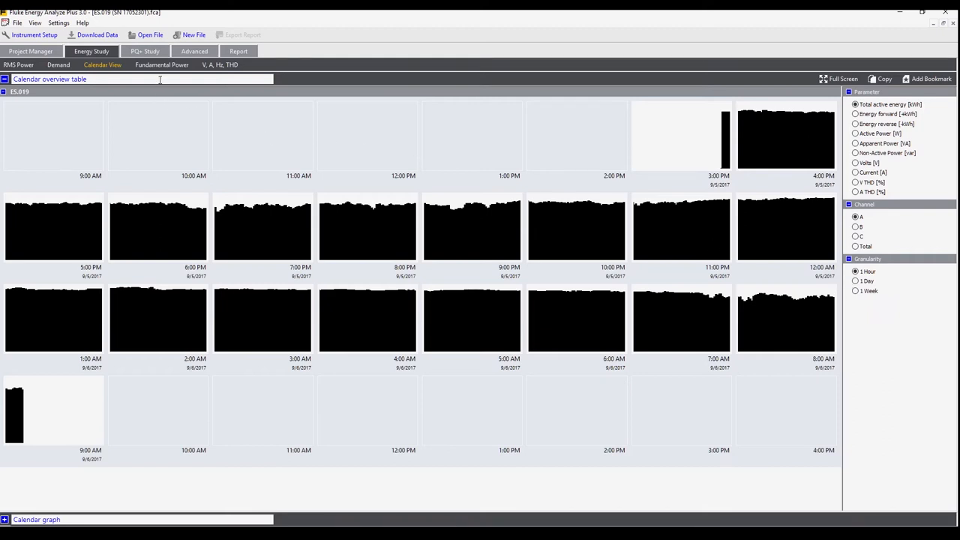
pyautogui.click(161, 65)
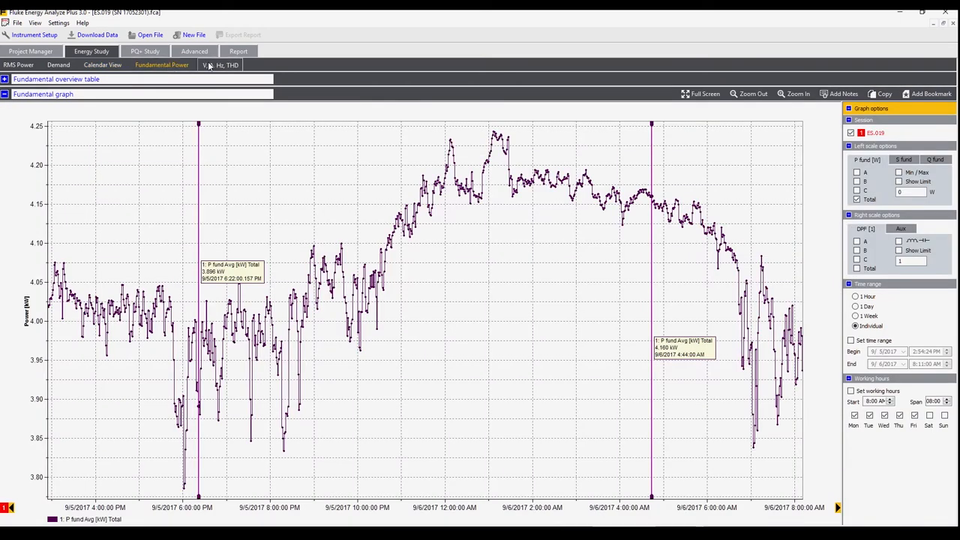
# Show the V, A, Hz, THD graph of phase A average voltage.
pyautogui.click(220, 64)
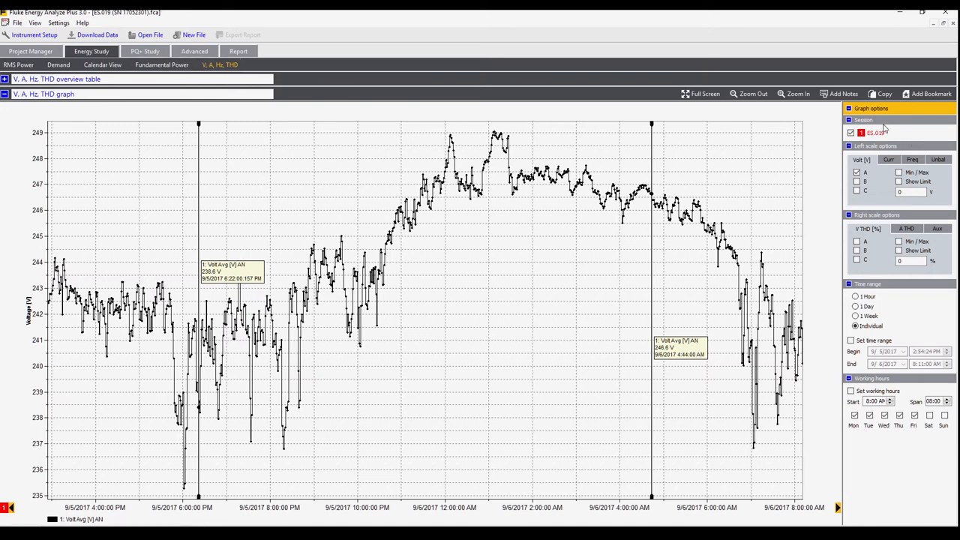
pyautogui.moveTo(887, 134)
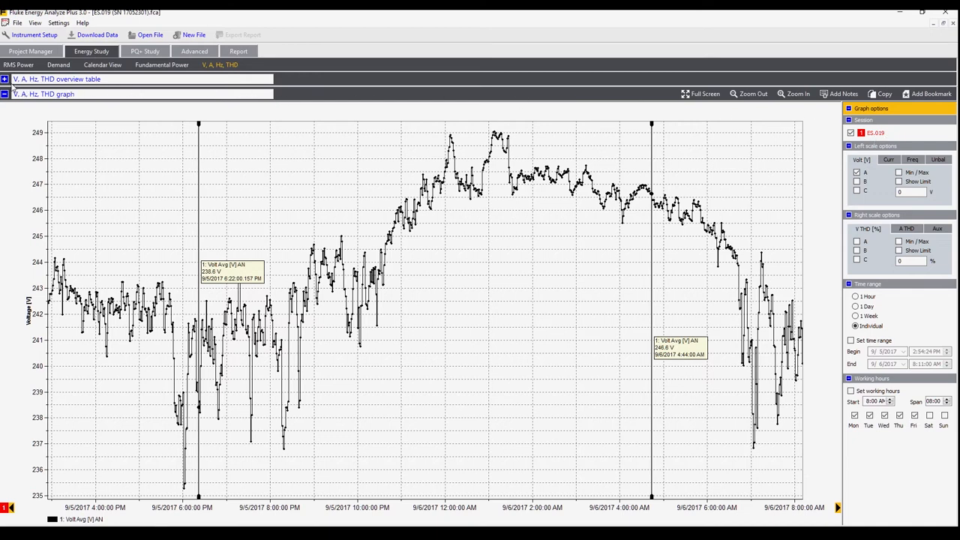
pyautogui.moveTo(465, 229)
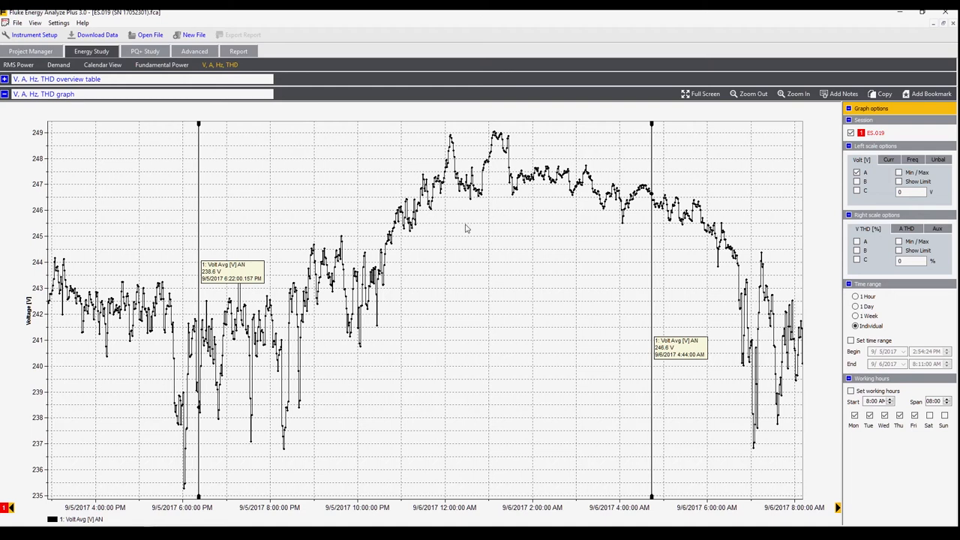
pyautogui.moveTo(242, 296)
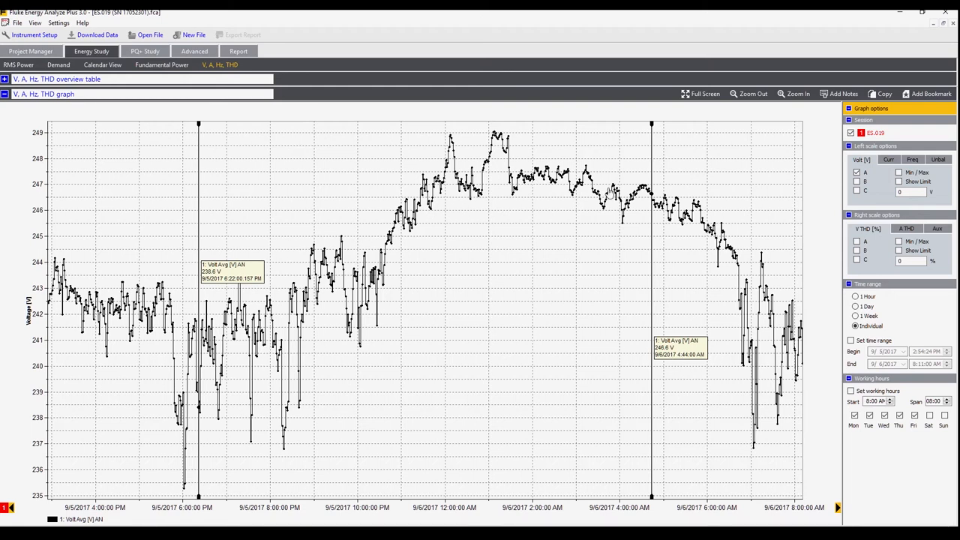
pyautogui.moveTo(295, 330)
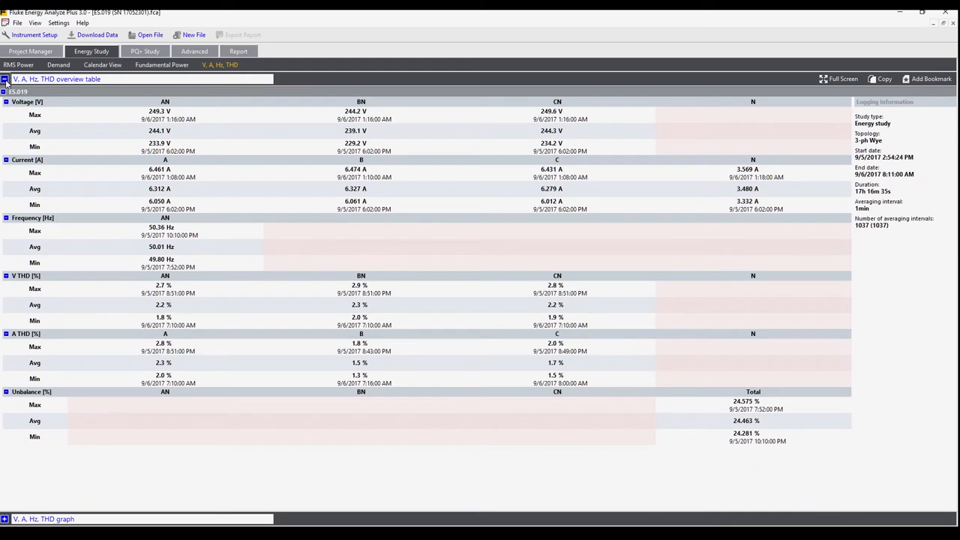
pyautogui.moveTo(8, 82)
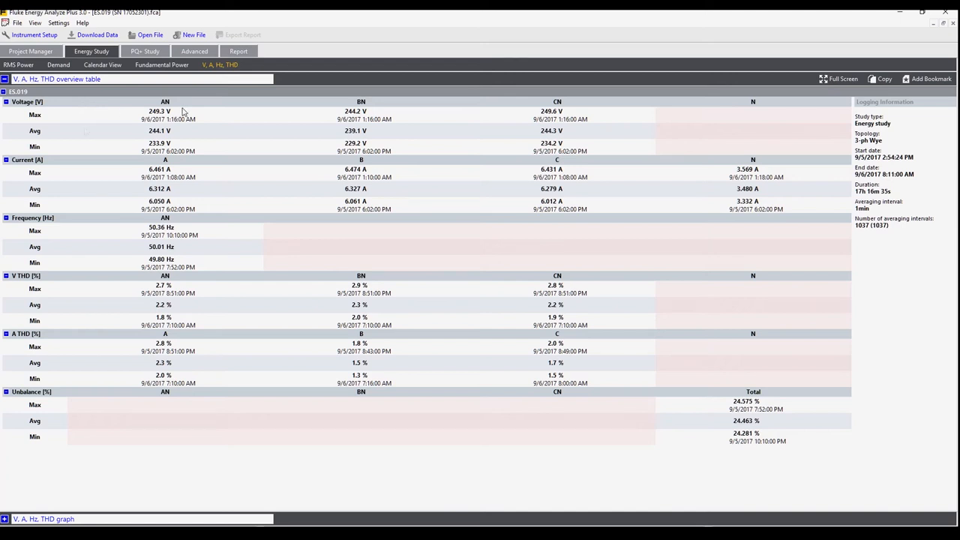
pyautogui.moveTo(75, 278)
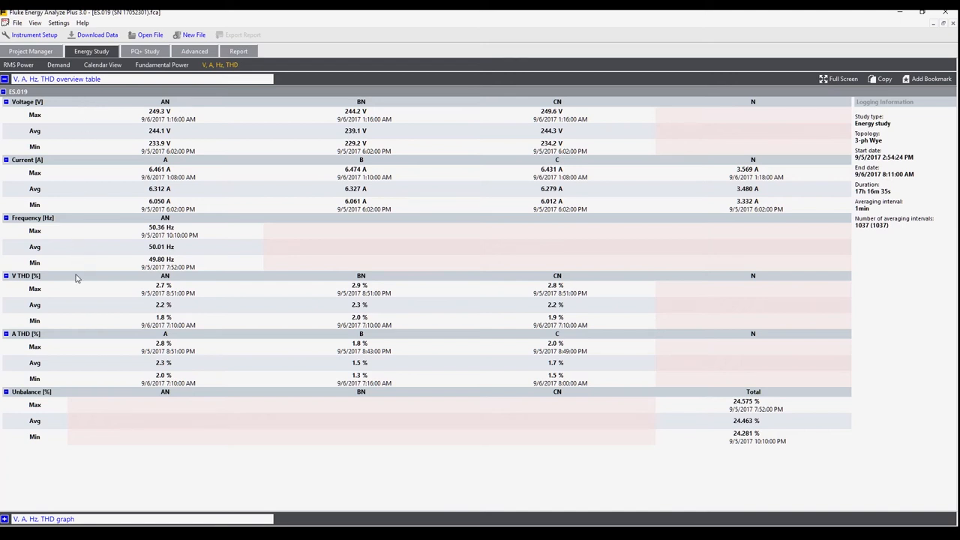
pyautogui.moveTo(79, 293)
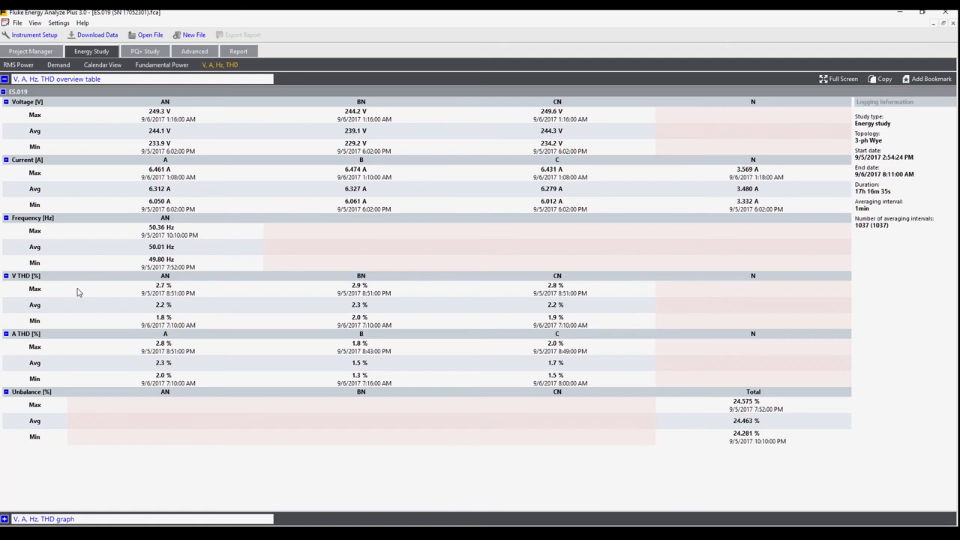
pyautogui.moveTo(75, 352)
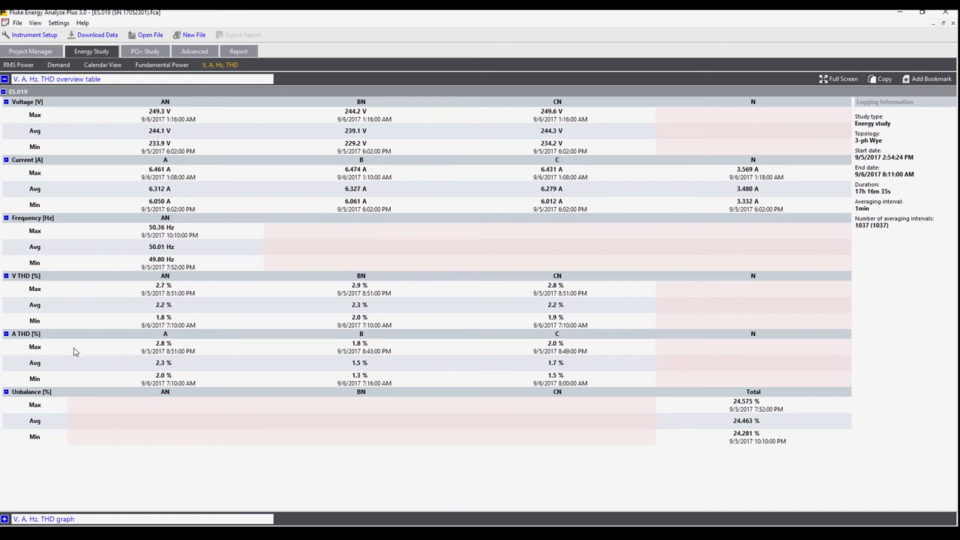
pyautogui.moveTo(75, 420)
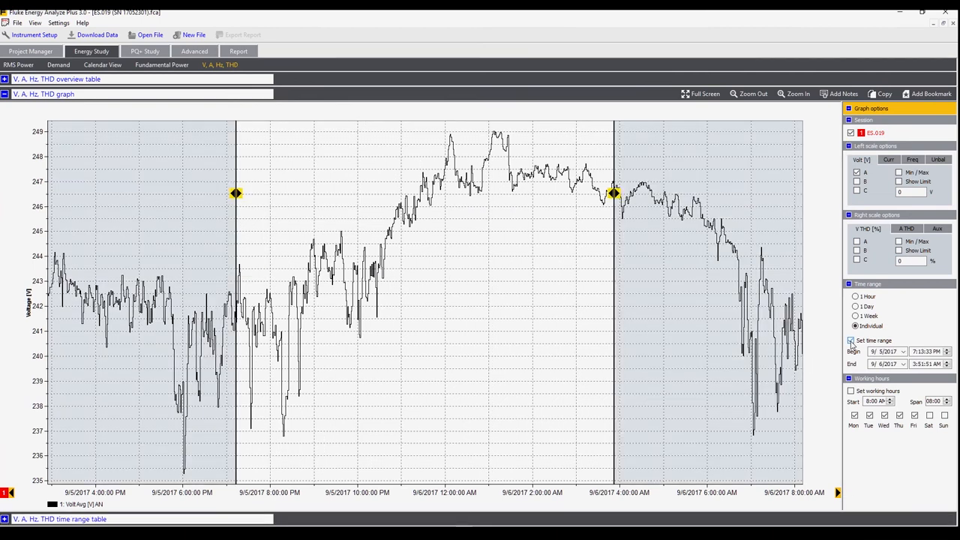
# Enable Set time range spanning 9/5/2017 7:13 PM to 9/6/2017 3:51 AM.
pyautogui.click(850, 340)
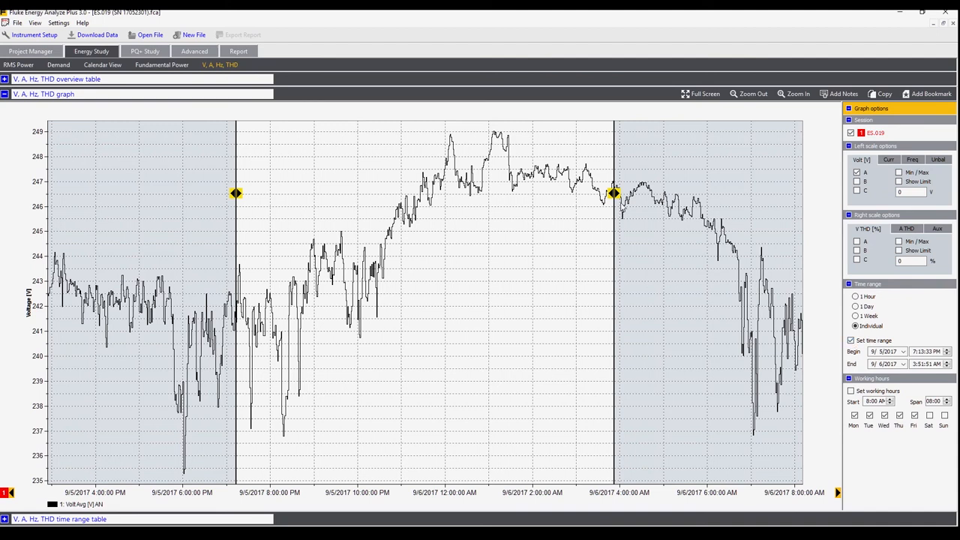
pyautogui.moveTo(73, 516)
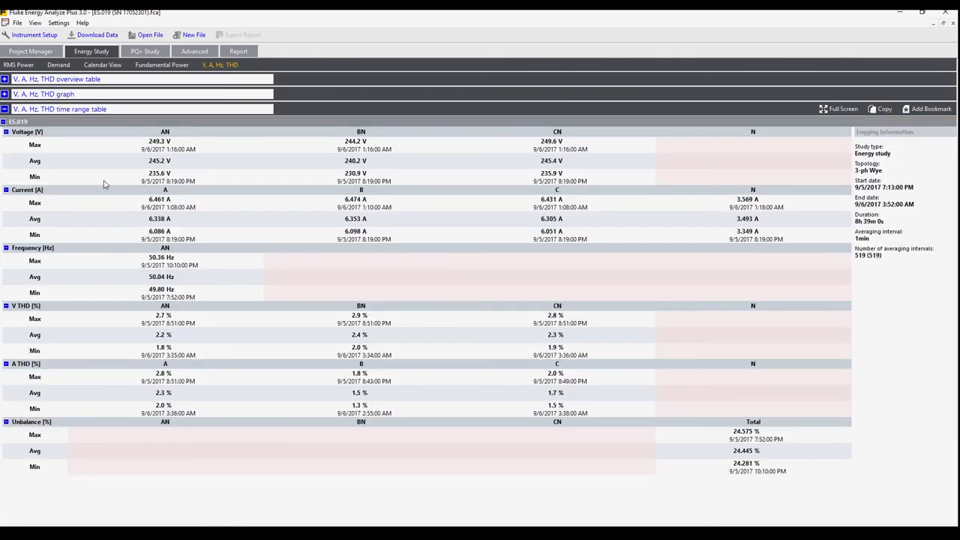
pyautogui.moveTo(63, 189)
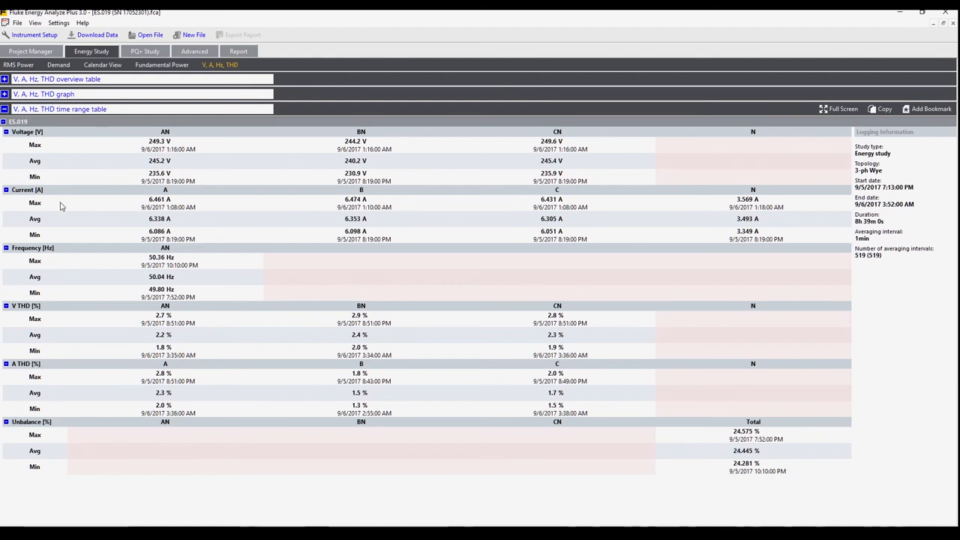
pyautogui.moveTo(114, 288)
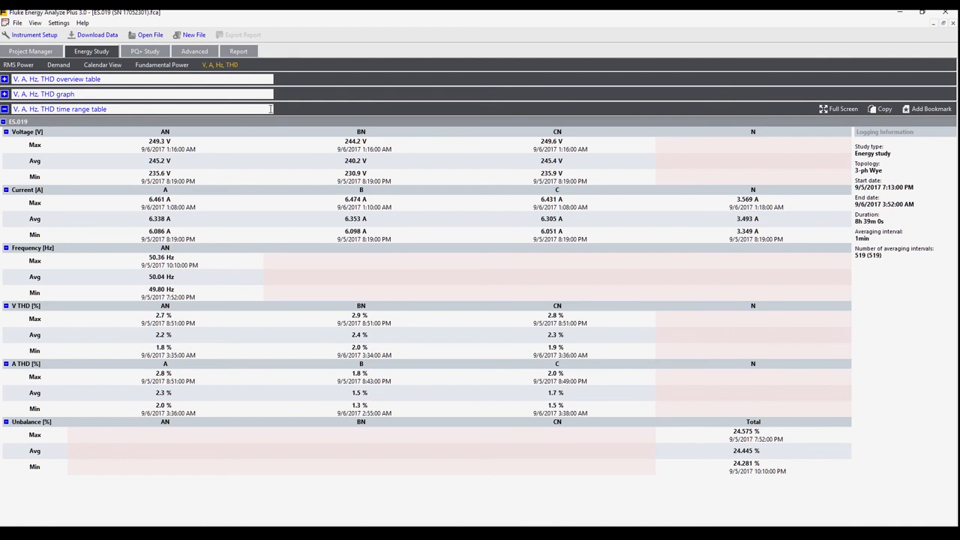
pyautogui.moveTo(290, 106)
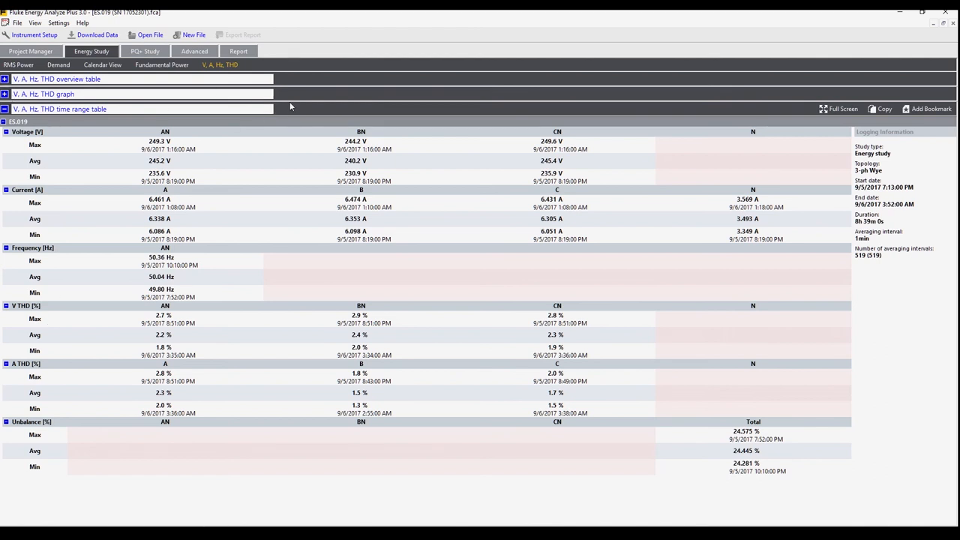